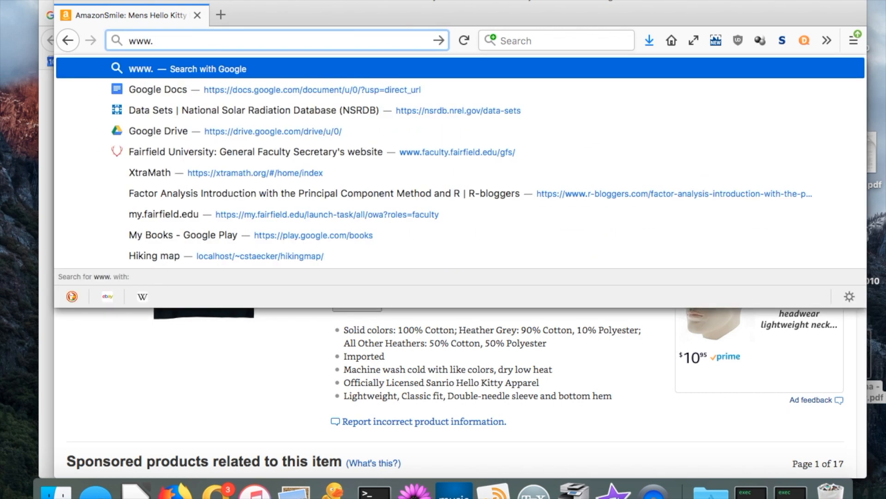
pyautogui.write('www.wolframalpha.com')
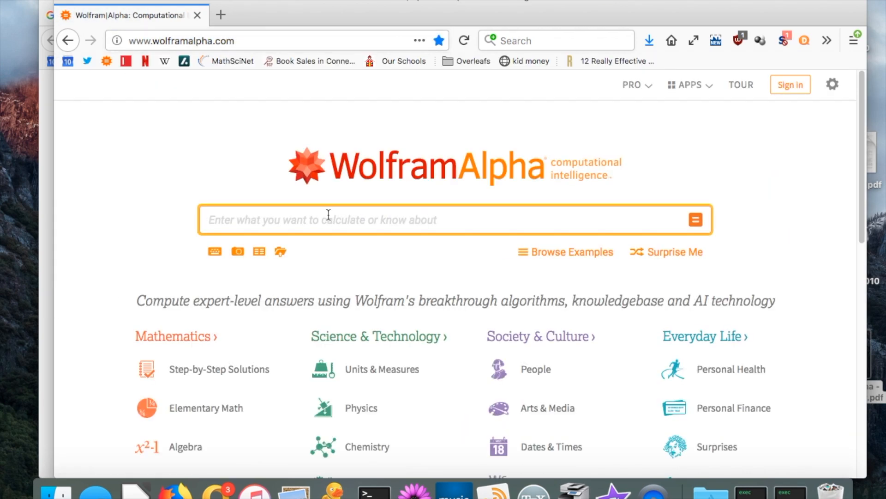
pyautogui.write('continued fraction of sqrt(189121')
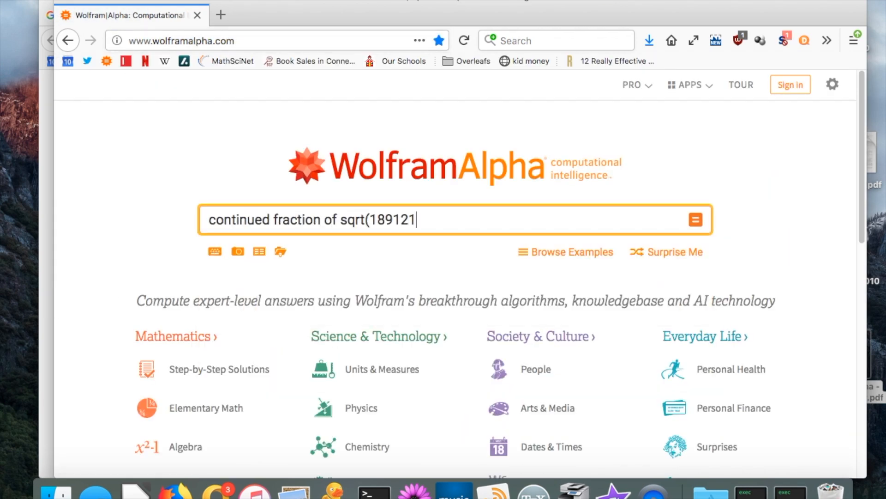